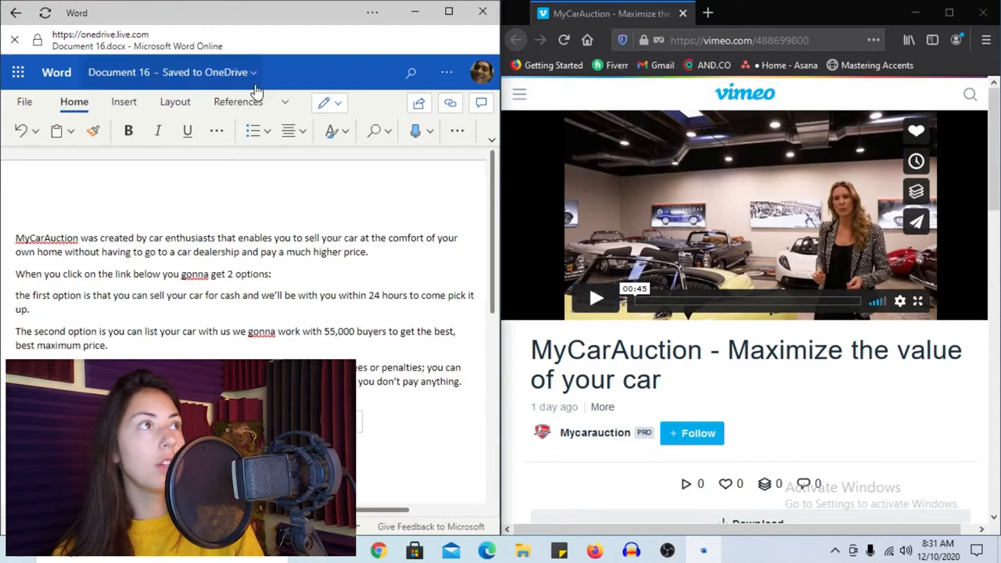
mouse_move(482, 448)
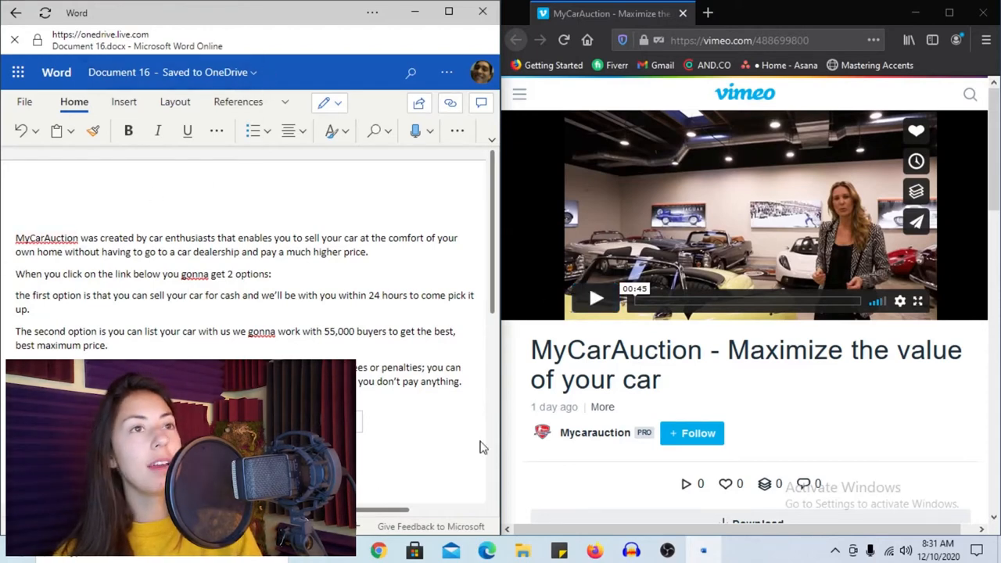
mouse_move(610, 284)
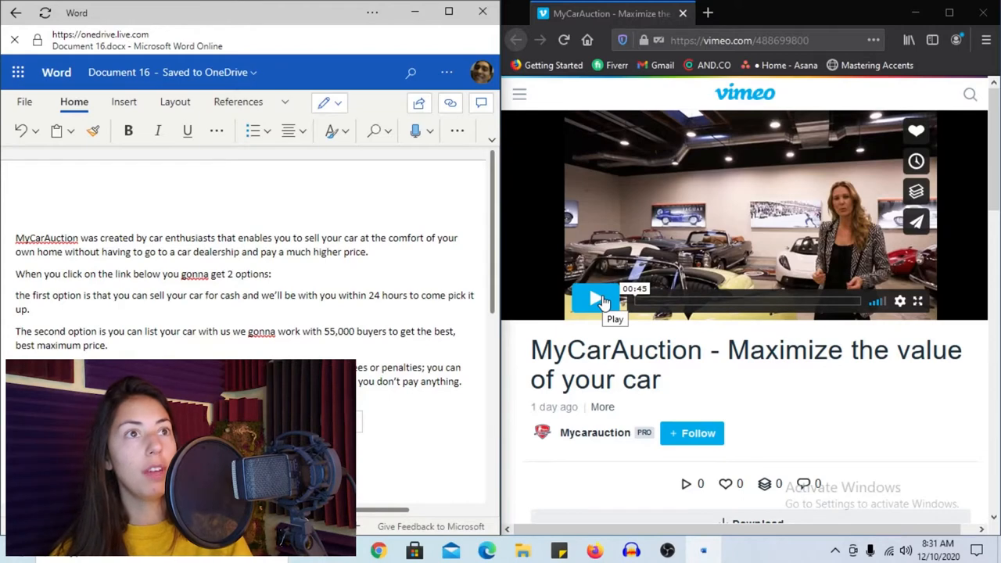
Start the paused MyCarAuction Vimeo video playing beside the script
left_click(596, 300)
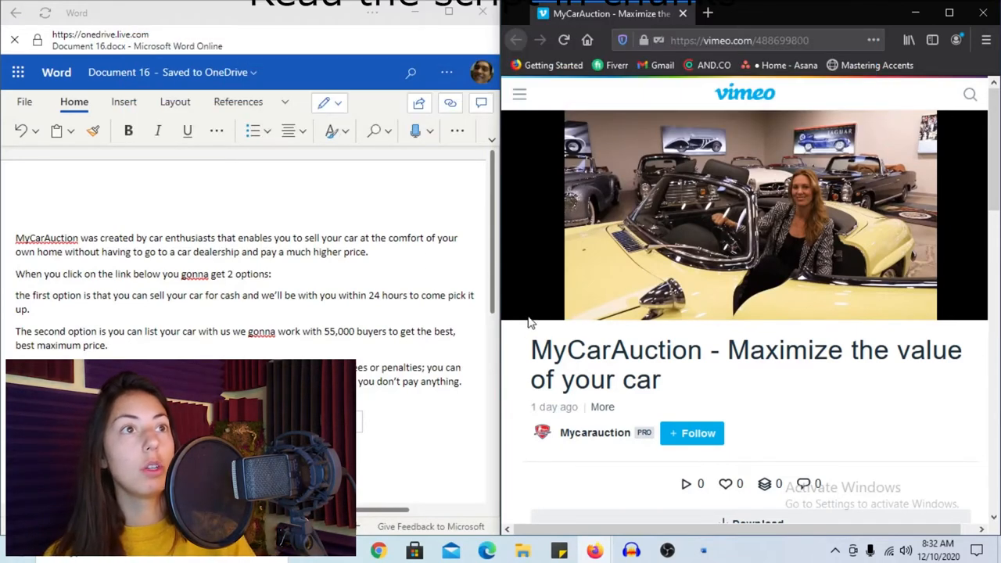
Restart the video from the beginning and play it while adding the dashed divider
left_click(743, 215)
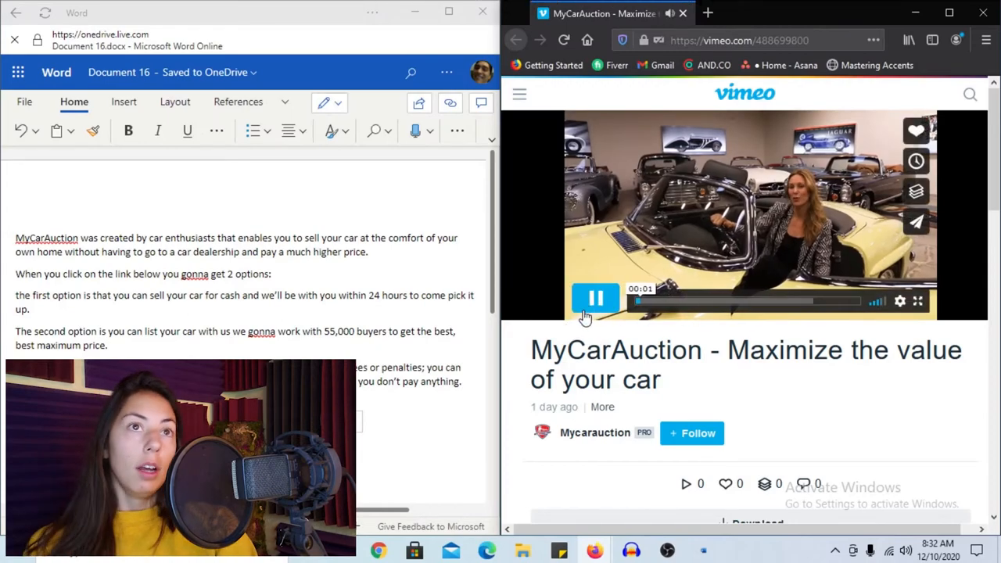
left_click(596, 300)
type("------------------------------------")
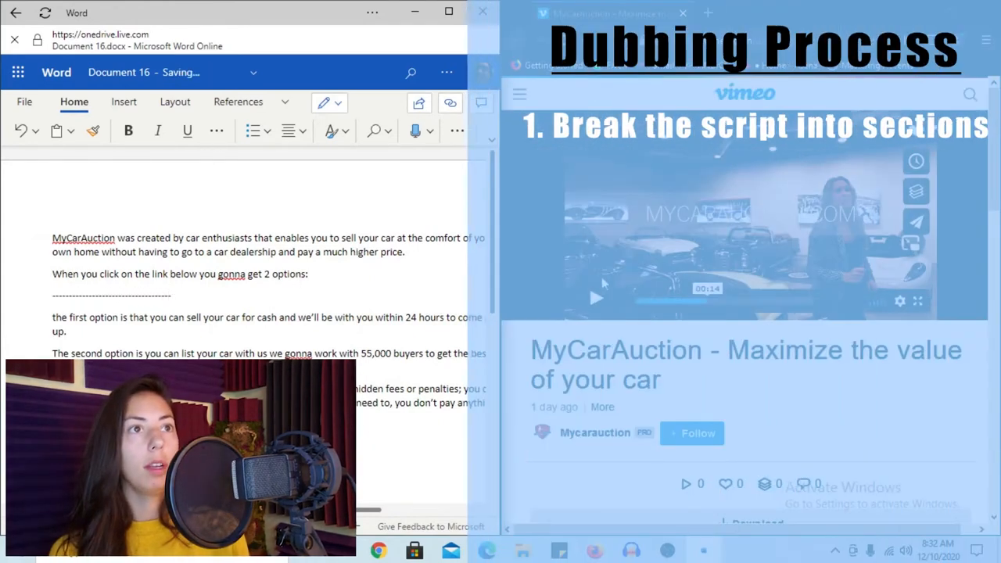
left_click(594, 300)
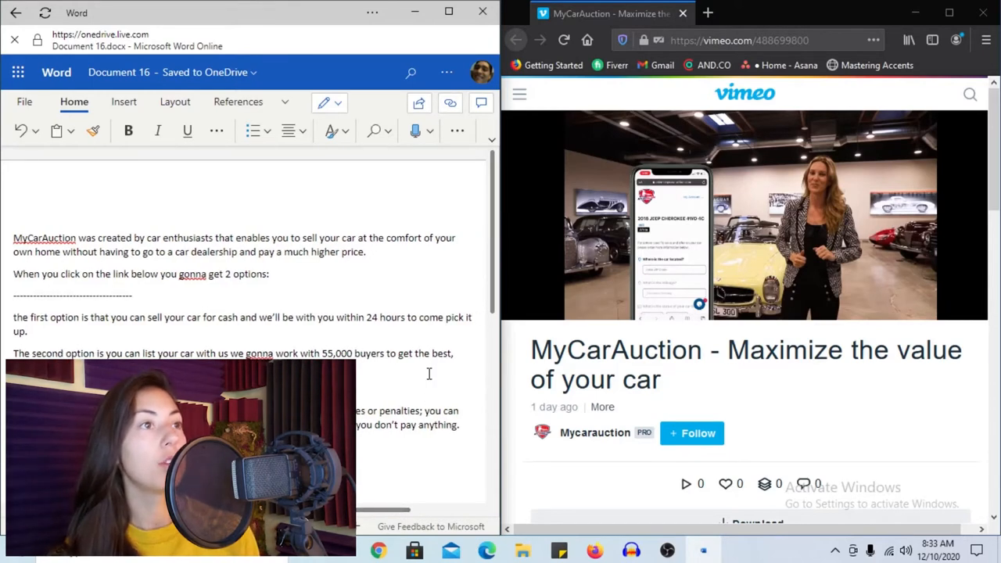
Select the repeated "best," in option two and overwrite it with "abs" for "absolute"
double_click(436, 353)
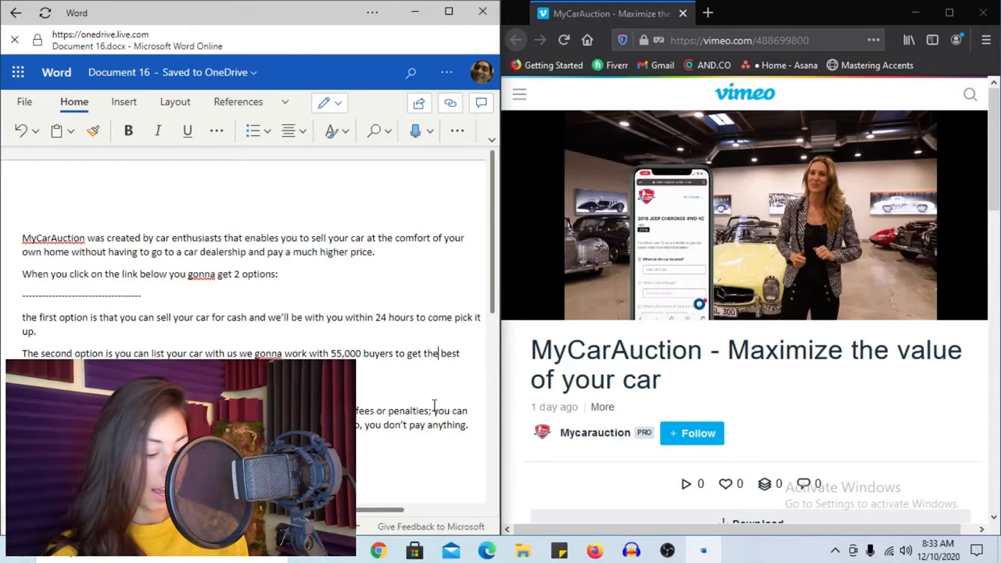
type("absolut")
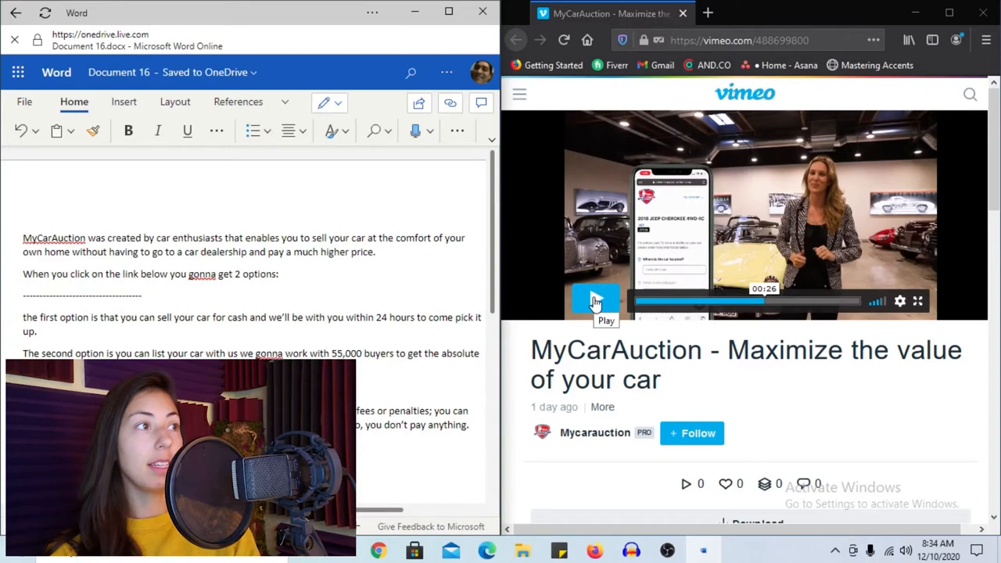
Restart and replay the video's opening several times for read-along practice
left_click(596, 301)
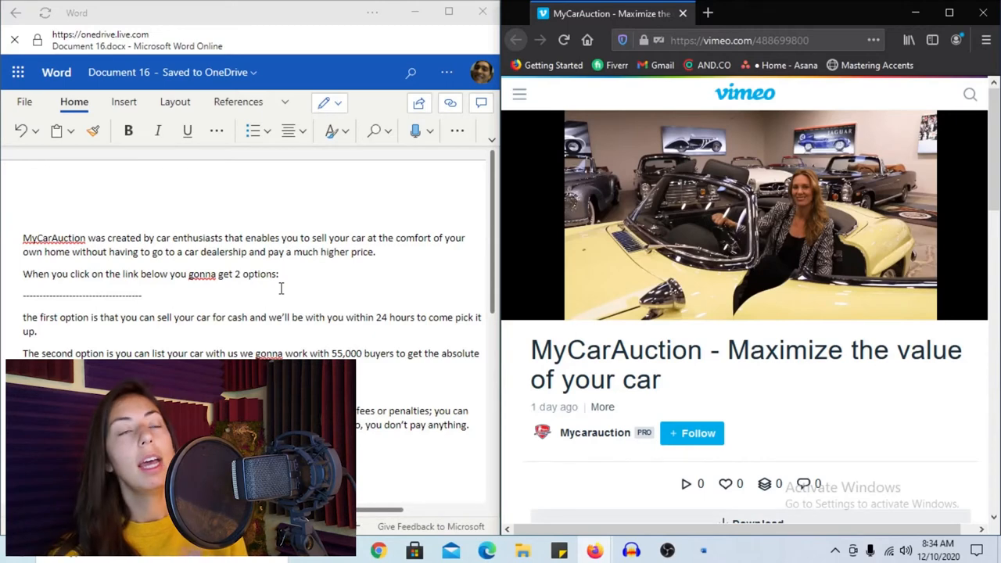
mouse_move(311, 277)
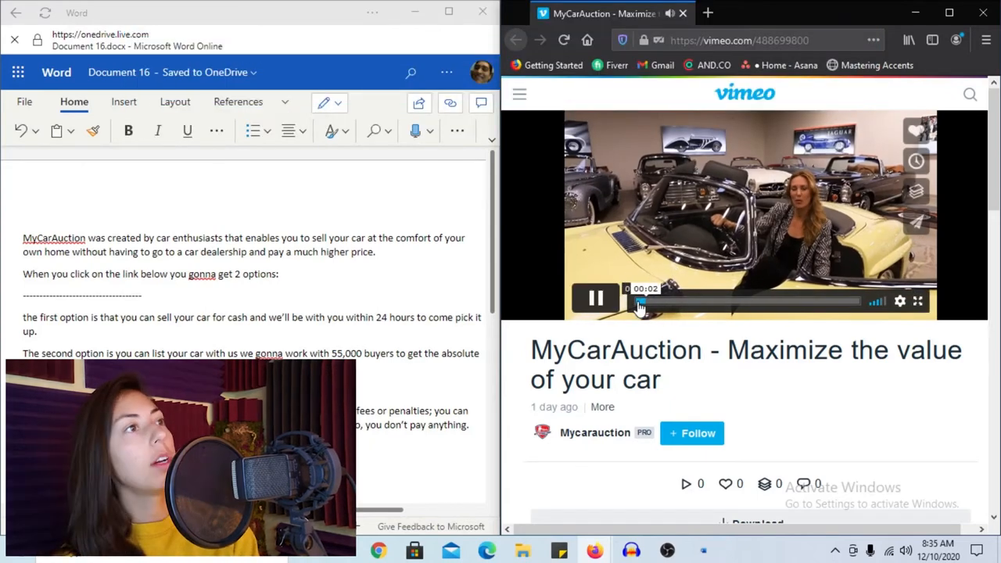
left_click(594, 300)
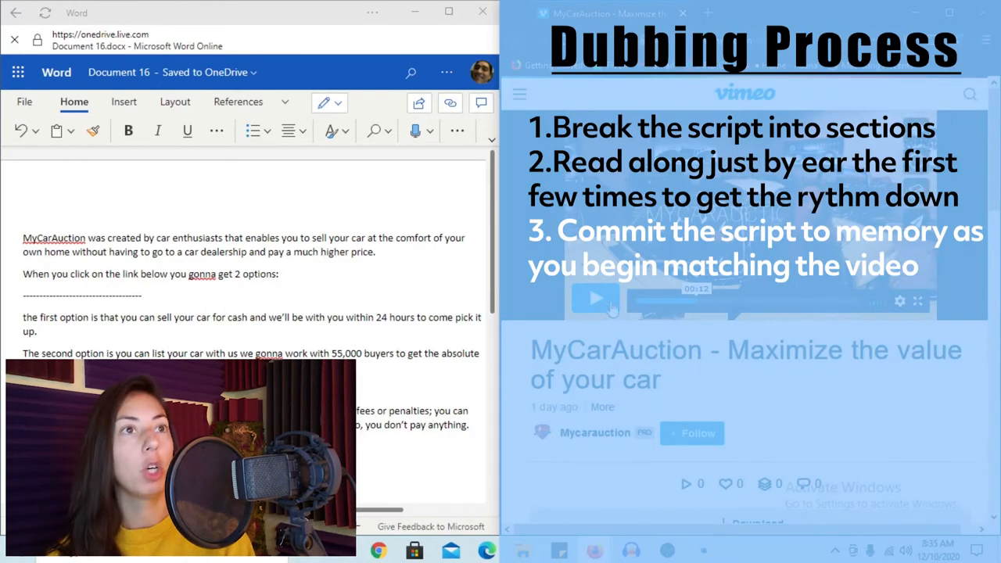
left_click(594, 301)
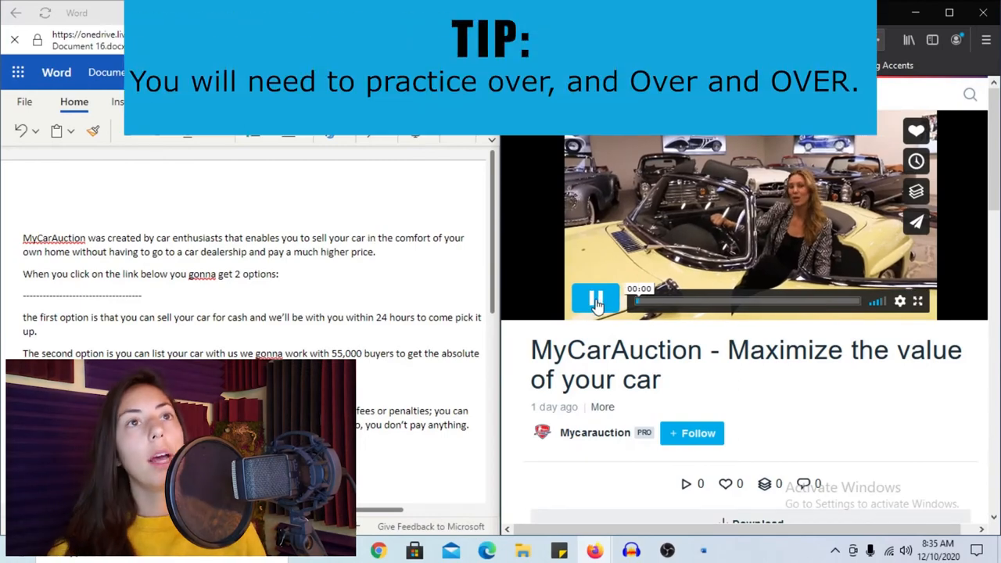
left_click(596, 301)
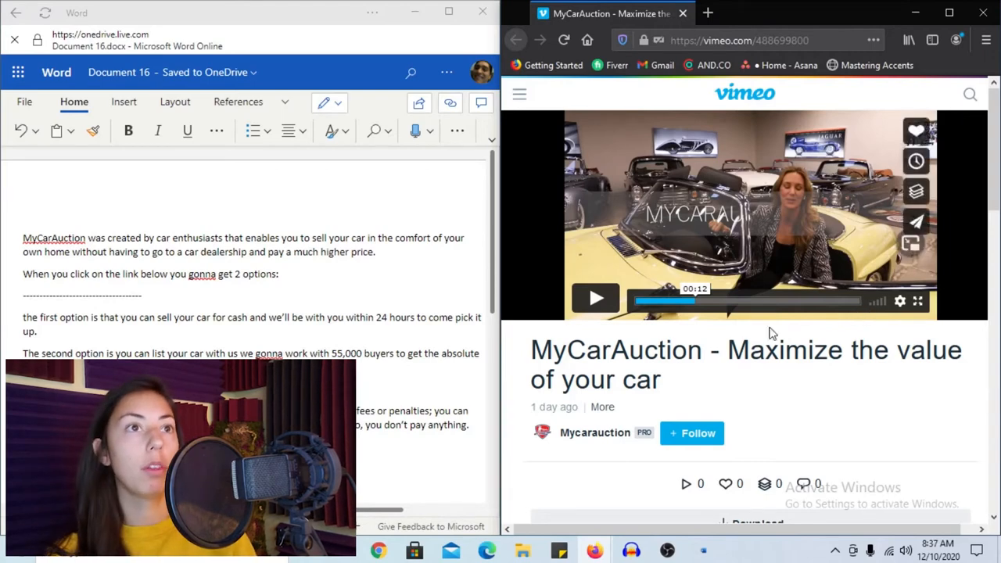
left_click(594, 297)
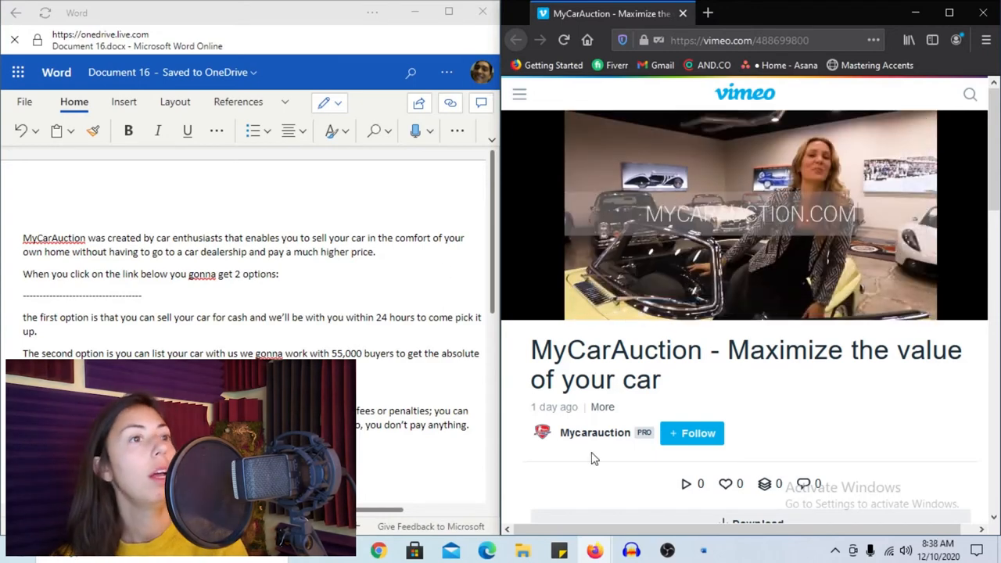
Pause the video about eleven seconds into its opening
left_click(631, 551)
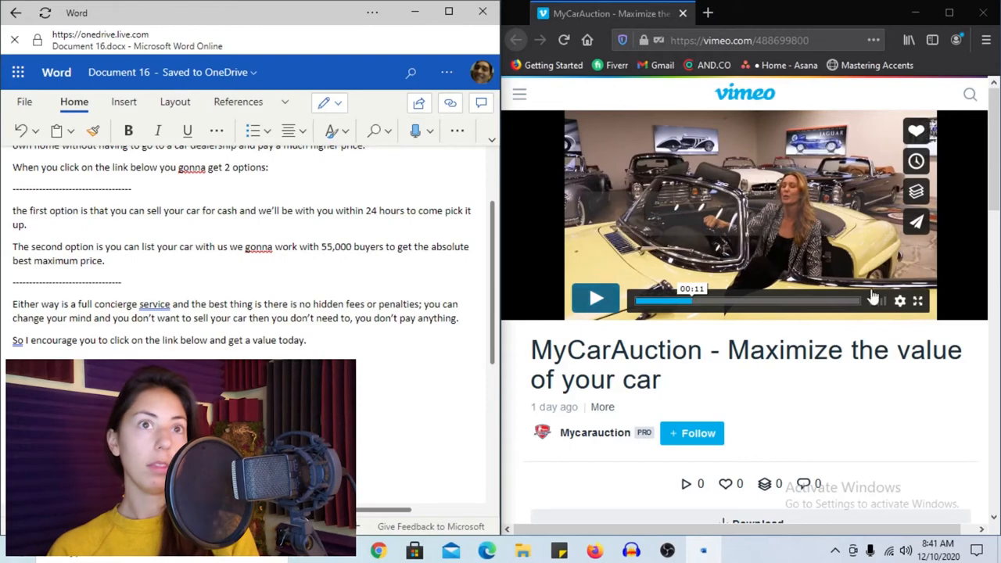
Scrub the video back to around 20 seconds and resume it against the two-options section
left_click(594, 299)
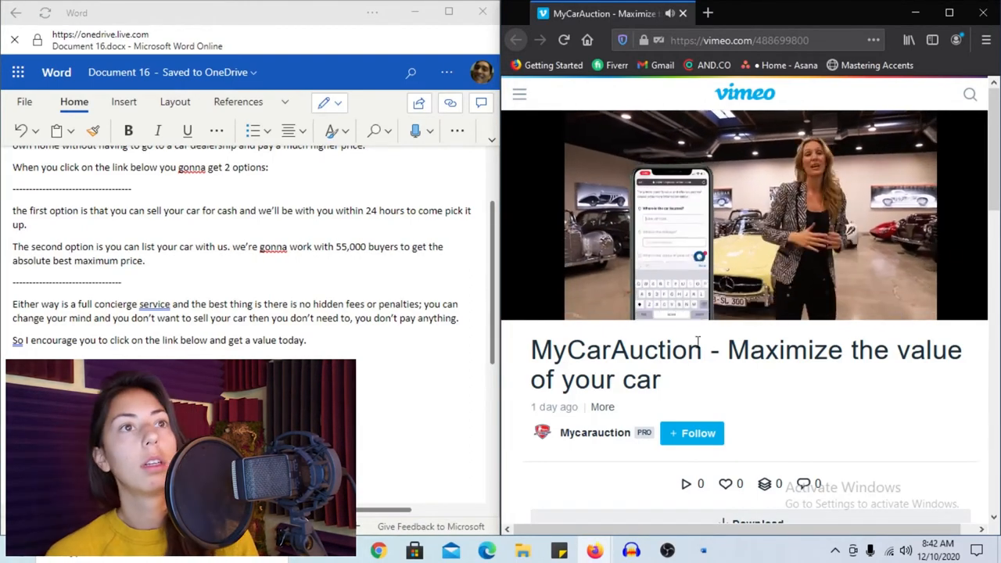
left_click(632, 551)
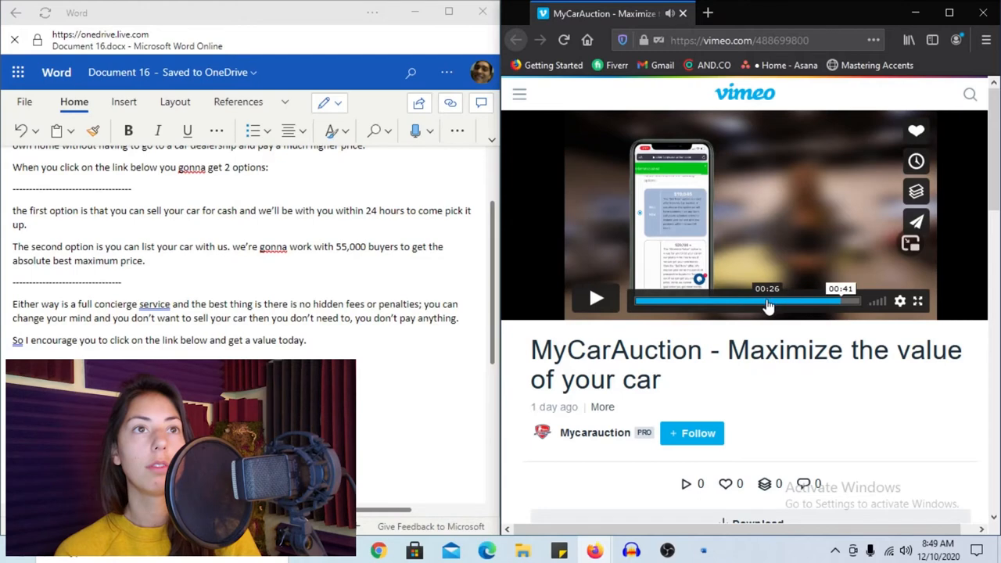
left_click(595, 299)
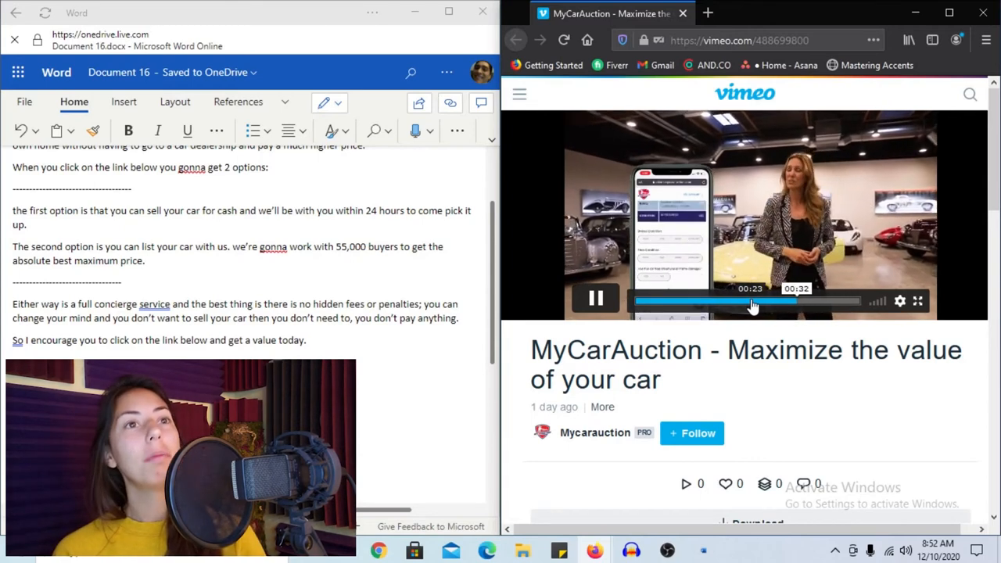
left_click(594, 301)
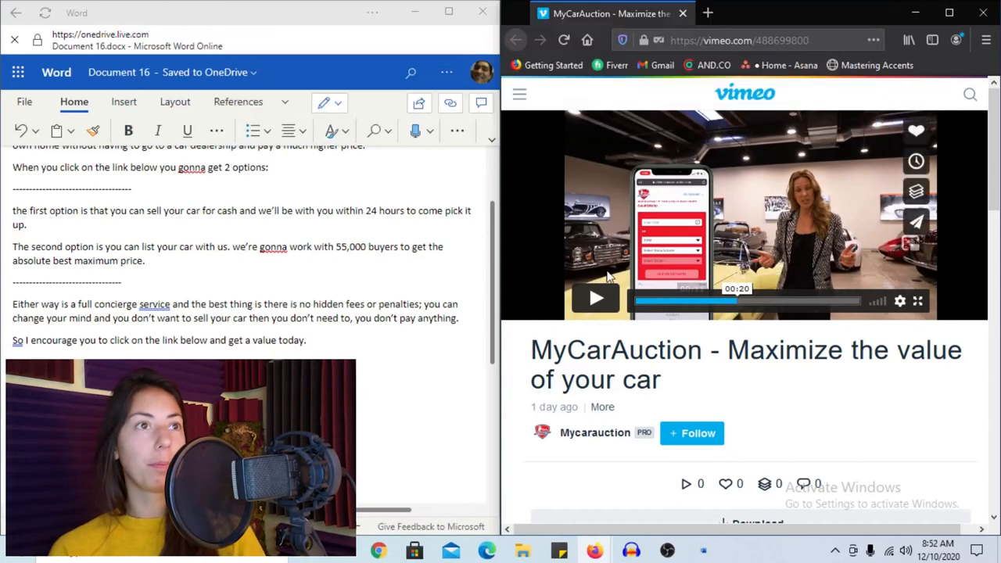
left_click(594, 299)
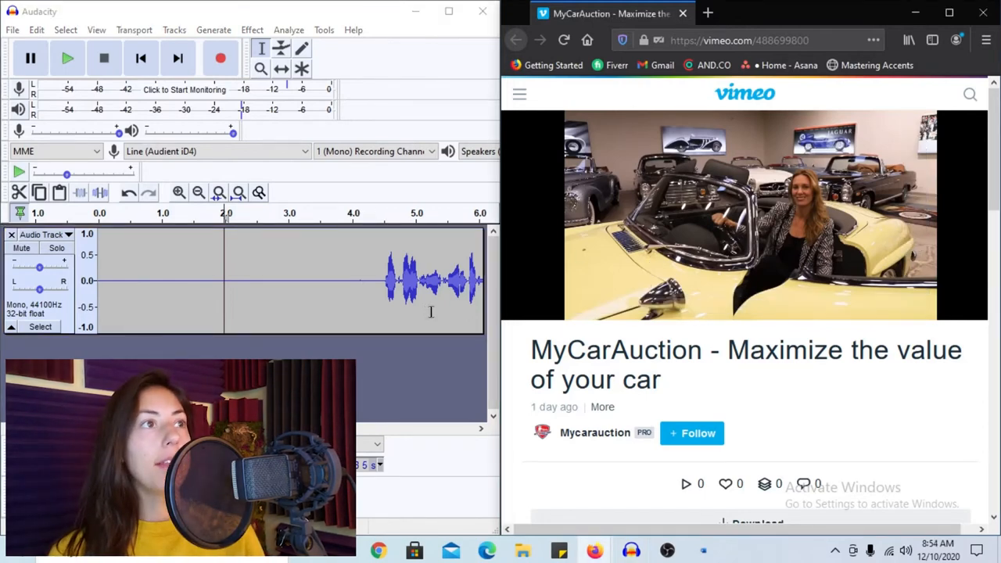
mouse_move(205, 254)
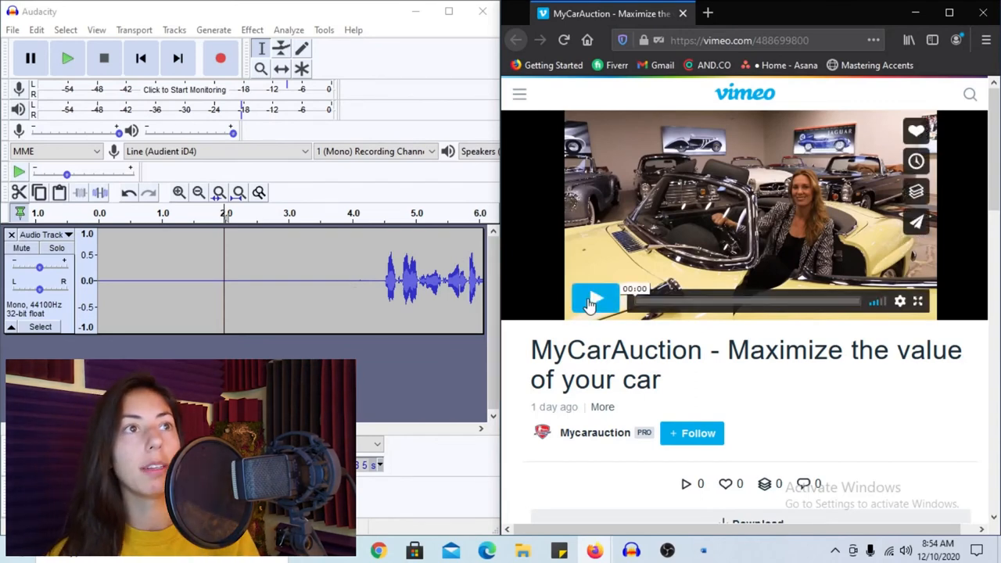
Play the video from 0:00 and cut the unwanted audio from the opening take
left_click(594, 301)
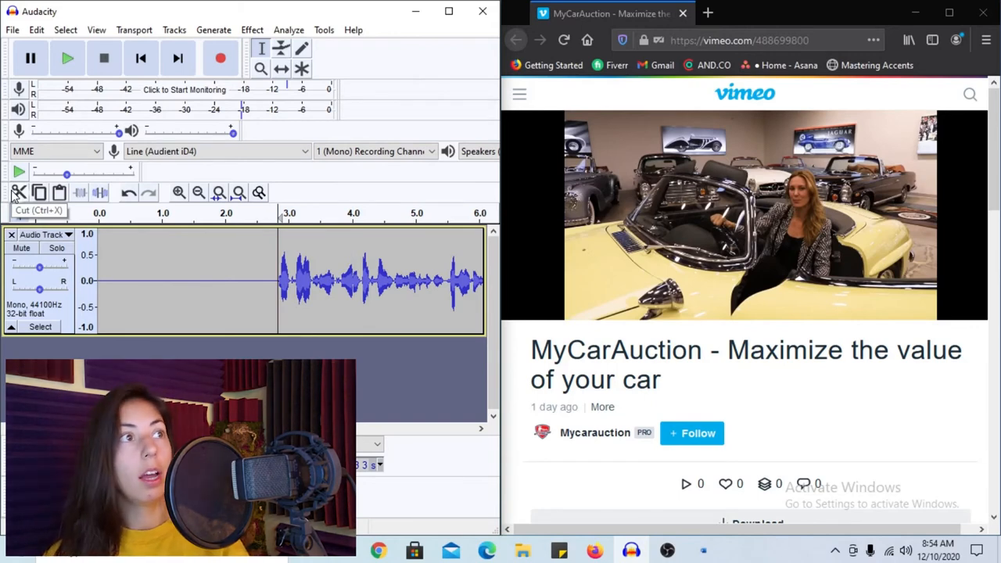
left_click(596, 299)
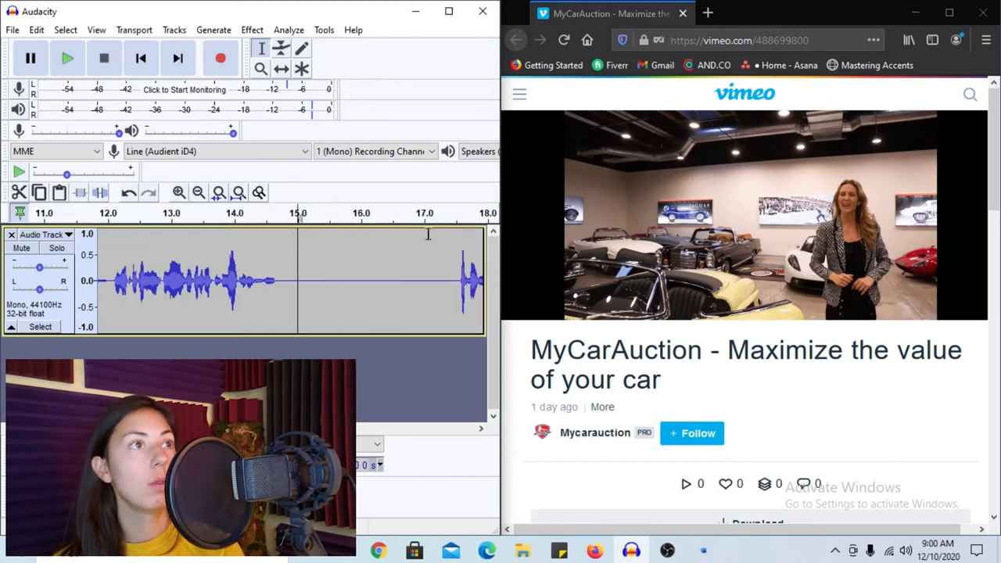
Select the voiceover around 14–15 s and scrub the video to 0:14, then back to 0:12
left_click_drag(301, 281, 425, 282)
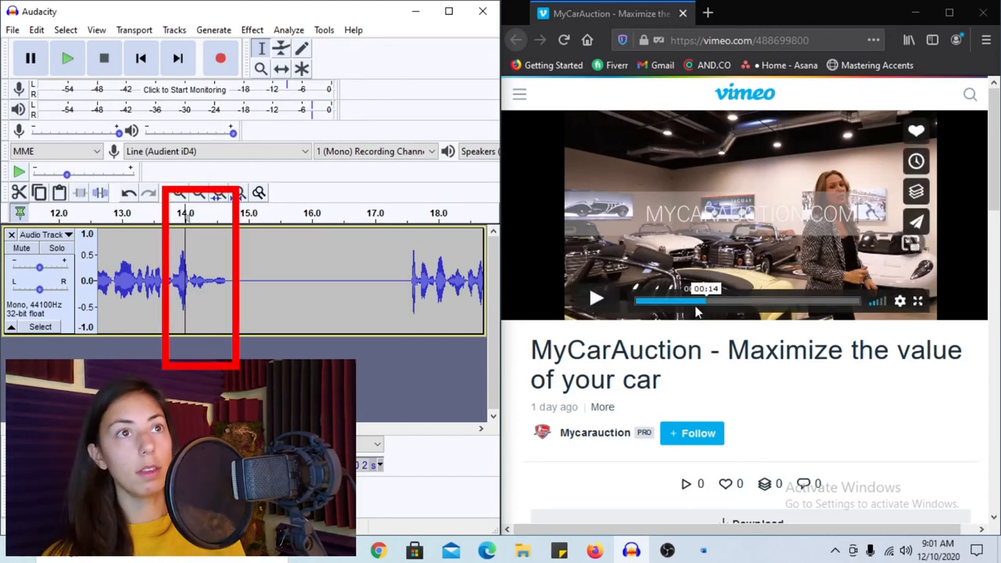
left_click(679, 300)
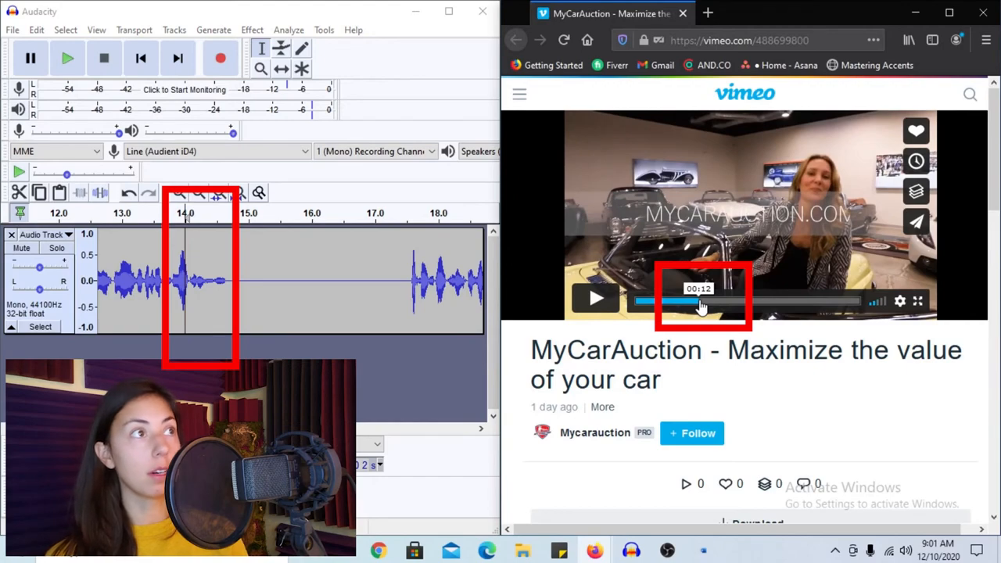
left_click(67, 58)
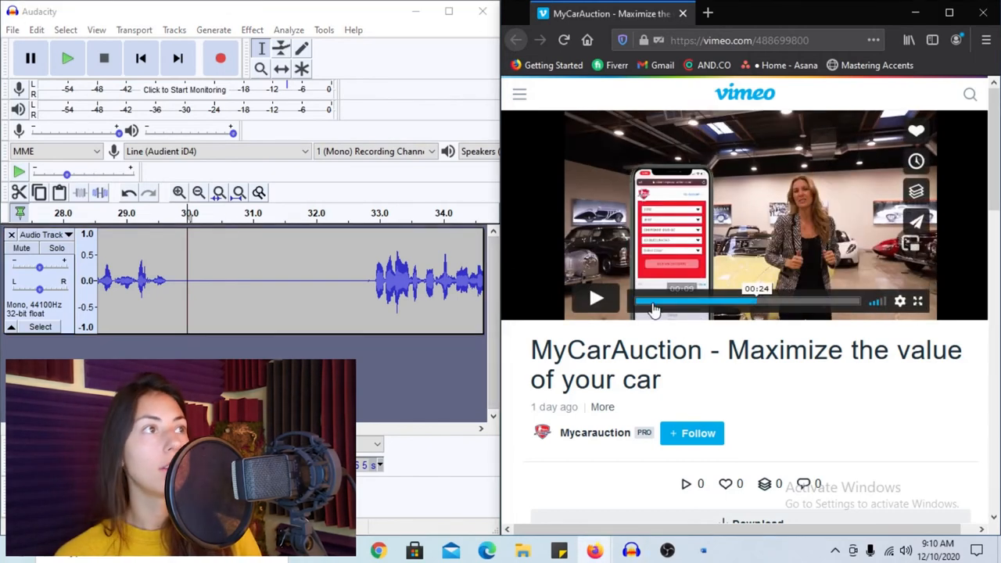
Zoom in on the voiceover timeline around the 28–34 s region
left_click(596, 298)
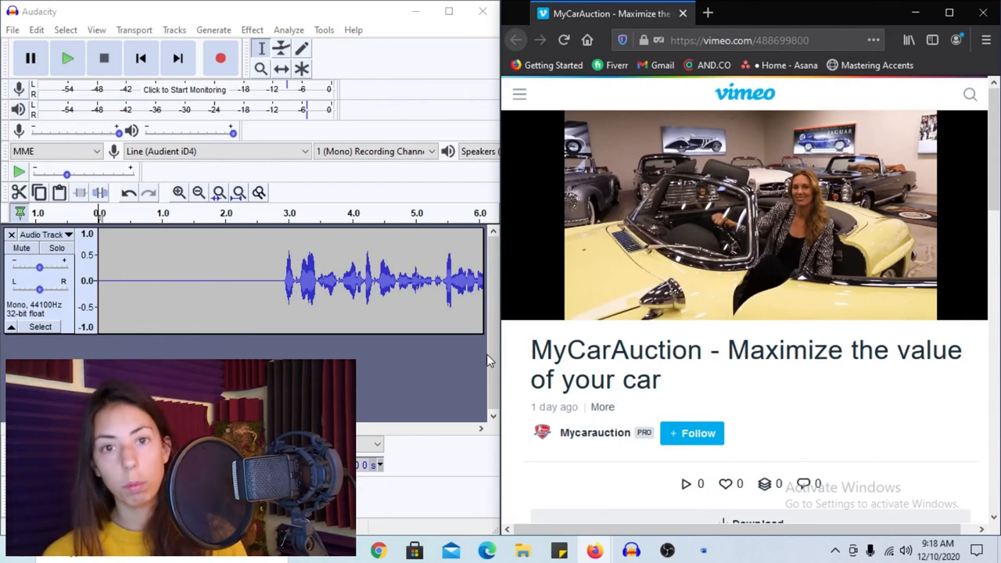
mouse_move(68, 58)
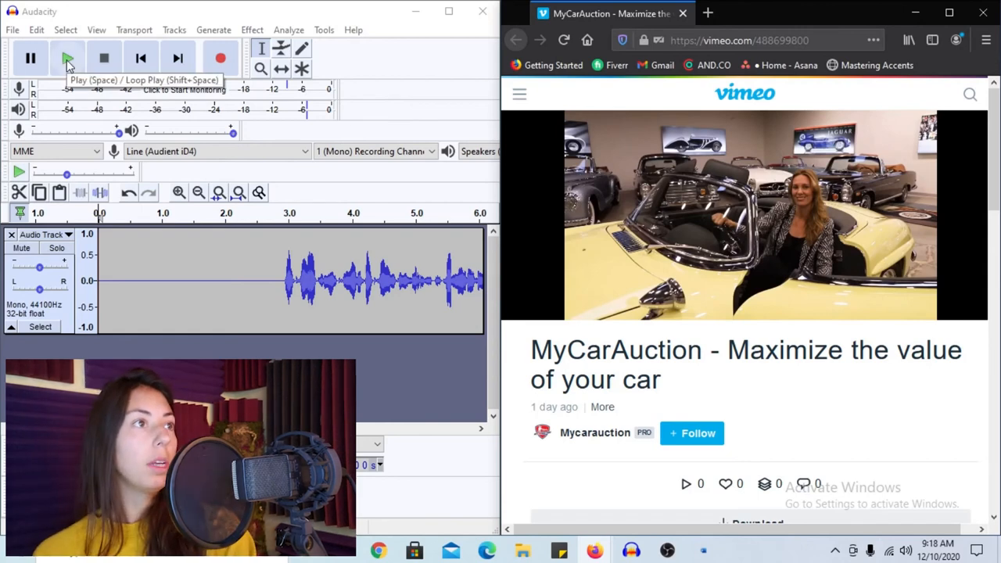
Play back the voiceover with the video running and set the playback point near 15 seconds
left_click(67, 57)
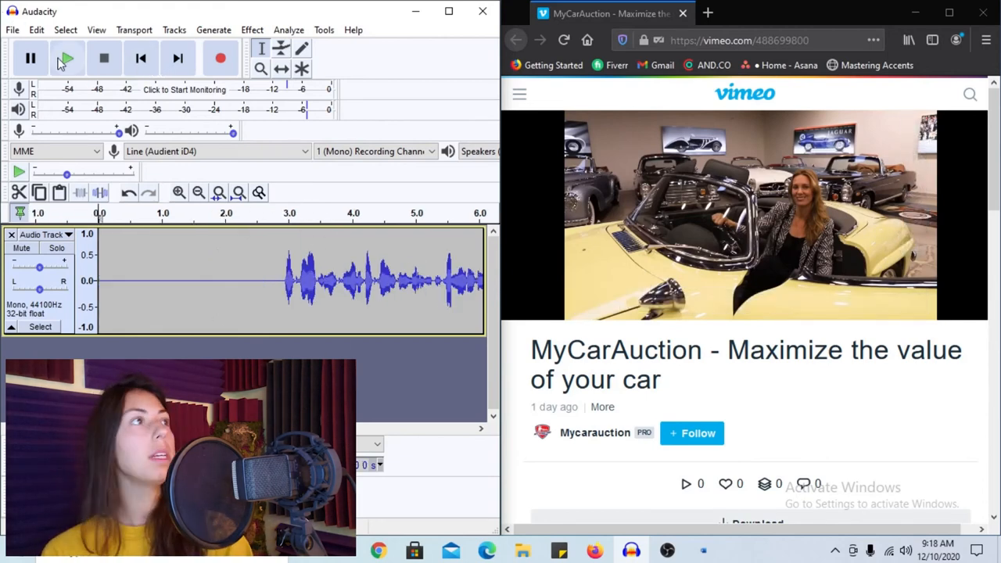
left_click(66, 58)
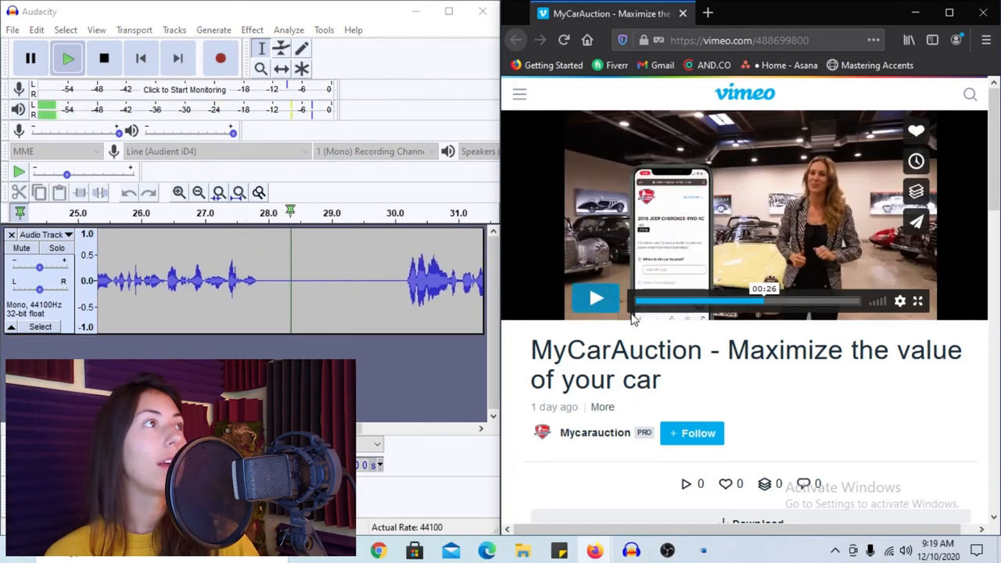
left_click(67, 58)
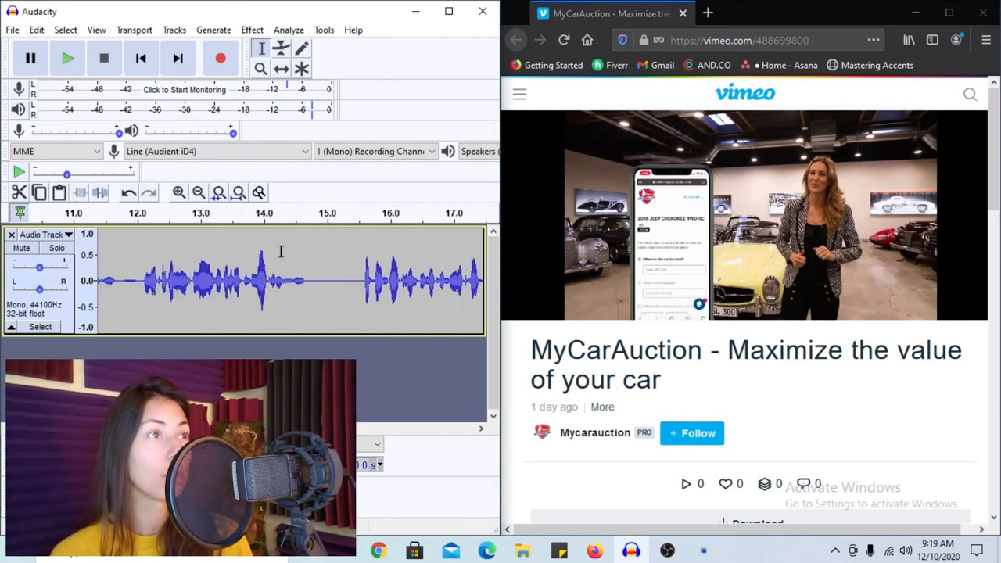
left_click(327, 282)
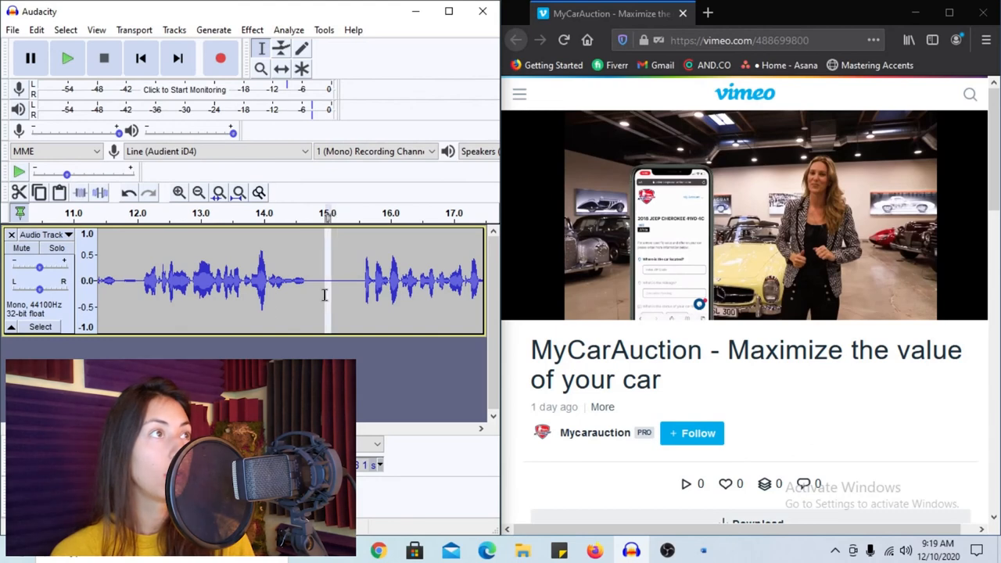